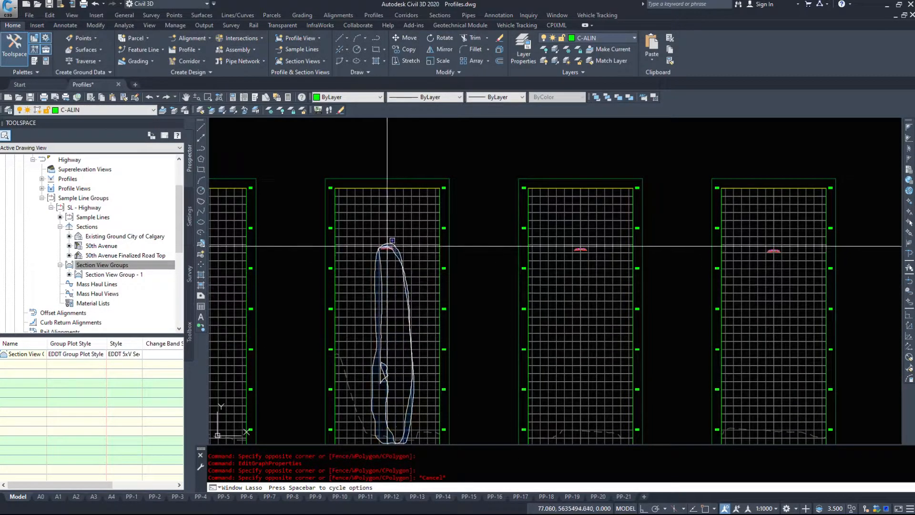
Cancel the in-progress lasso selection over the section views.
{"action": "key", "text": "Escape"}
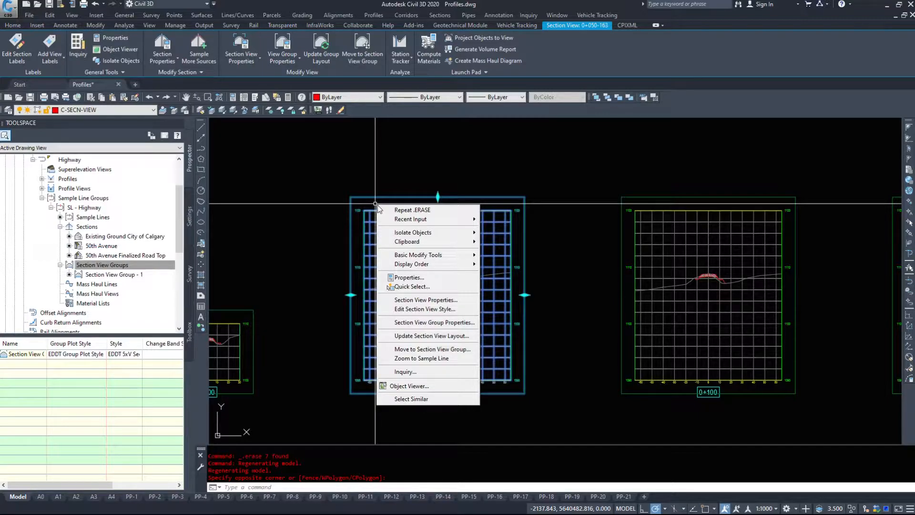
{"action": "mouse_move", "coordinate": [425, 299]}
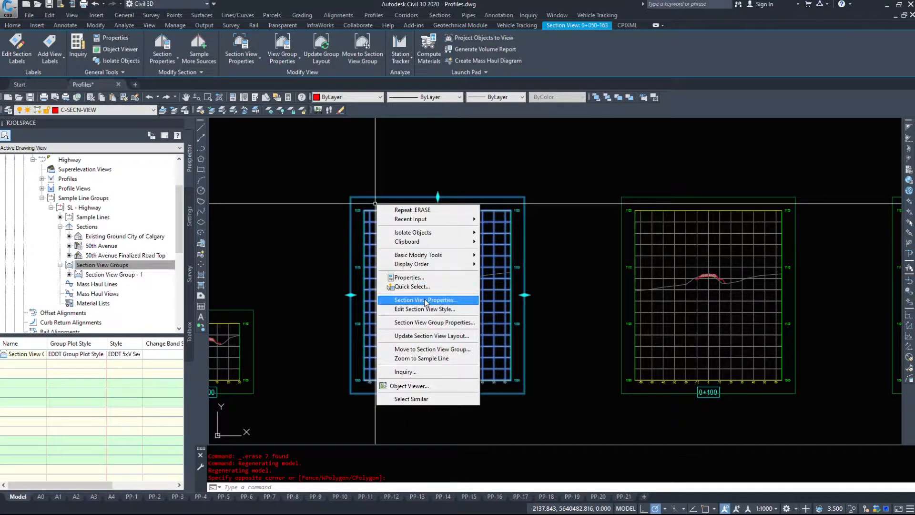
Set the 0+050 view's offsets to user-specified -30 m left and 30 m right, and apply.
{"action": "left_click", "coordinate": [425, 299]}
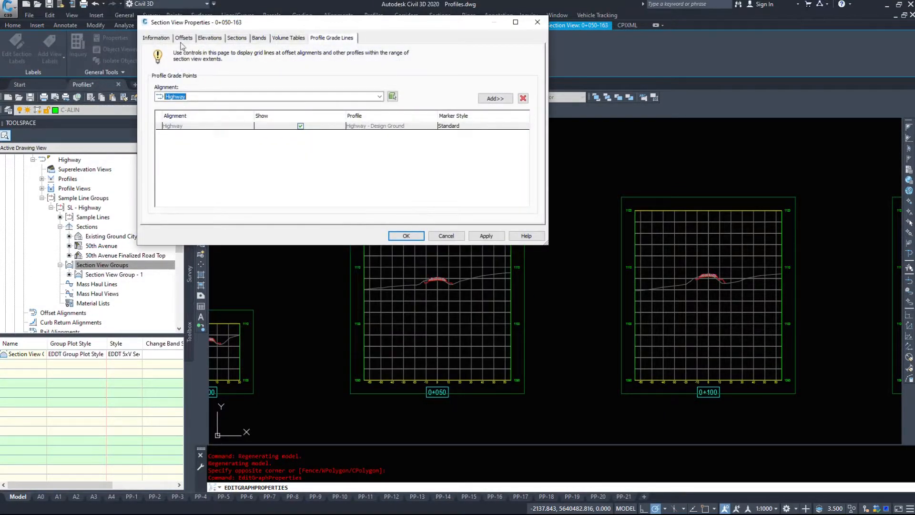
{"action": "left_click", "coordinate": [184, 38]}
{"action": "type", "text": "-3"}
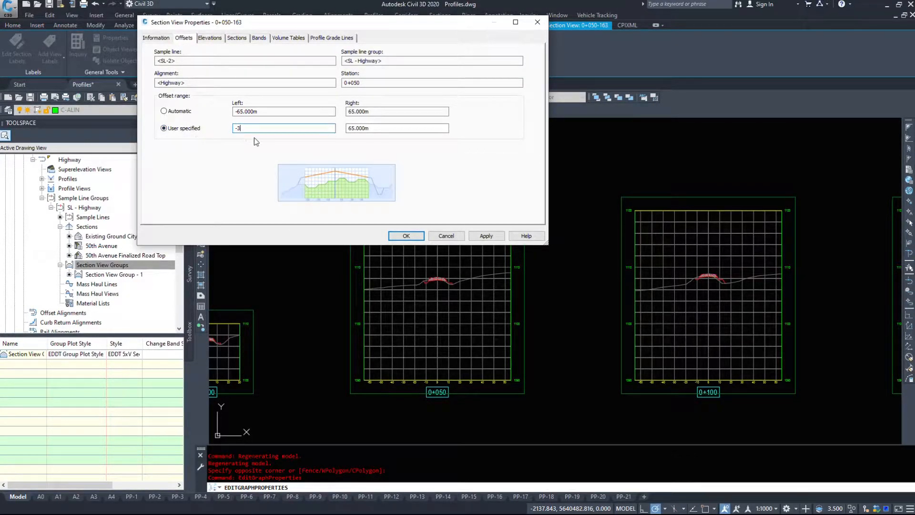
{"action": "left_click", "coordinate": [486, 235]}
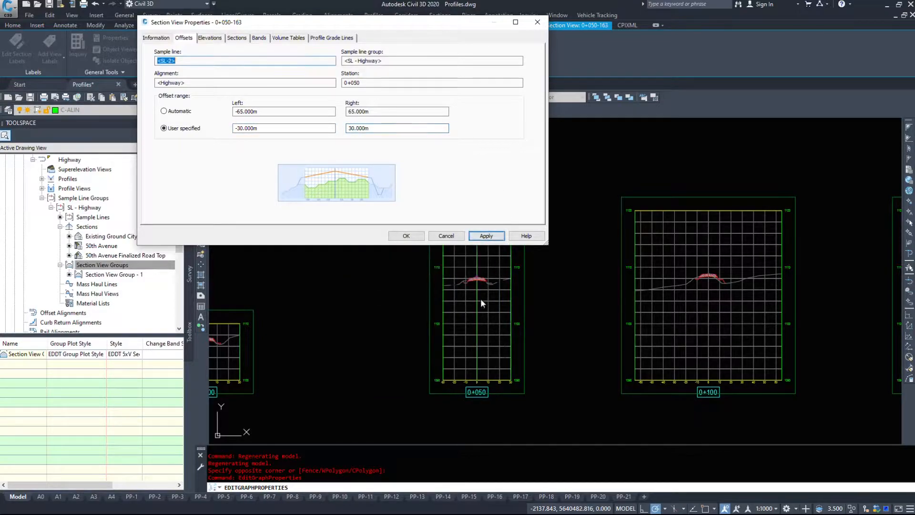
{"action": "mouse_move", "coordinate": [751, 307]}
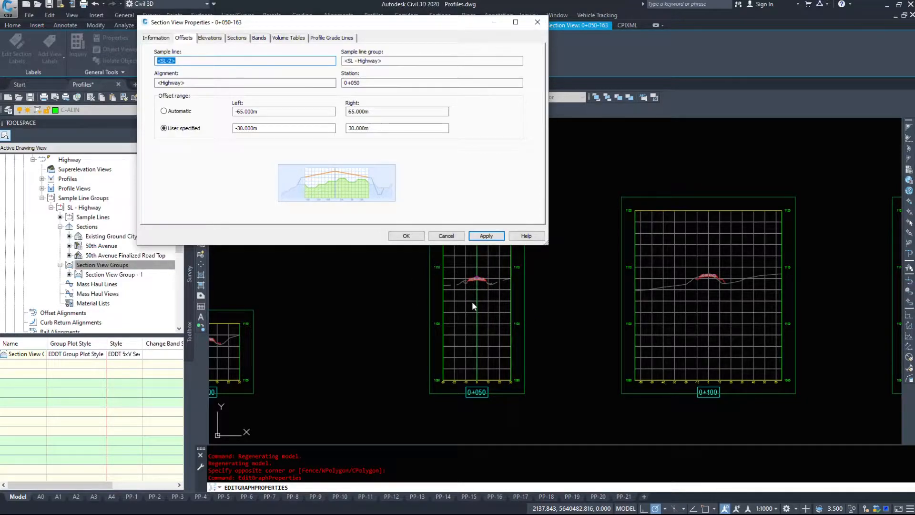
Set user-specified elevations from 1100 m to 1114 m, apply, and close the properties.
{"action": "left_click", "coordinate": [210, 38]}
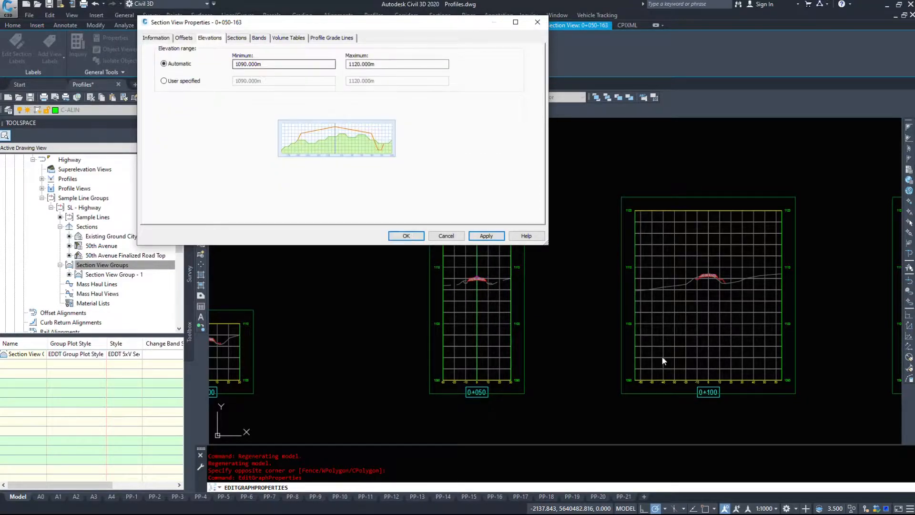
{"action": "left_click", "coordinate": [164, 81]}
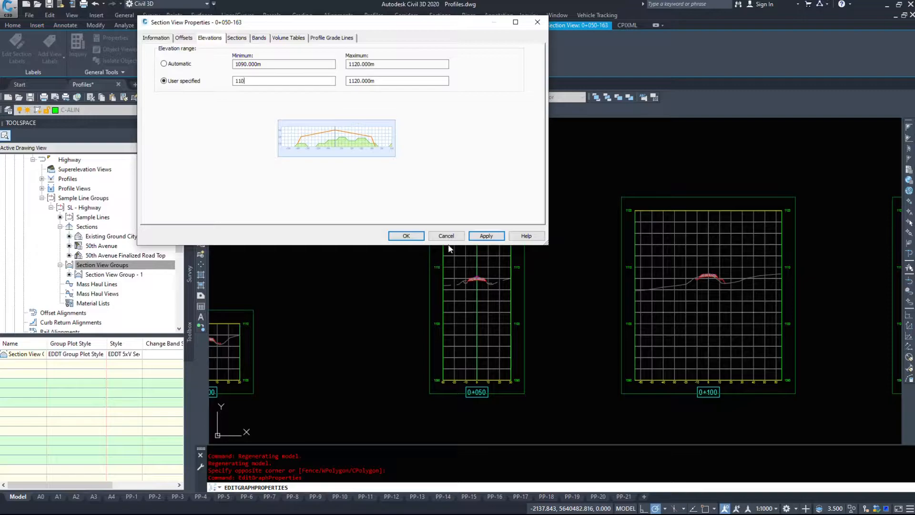
{"action": "type", "text": "1100.000m"}
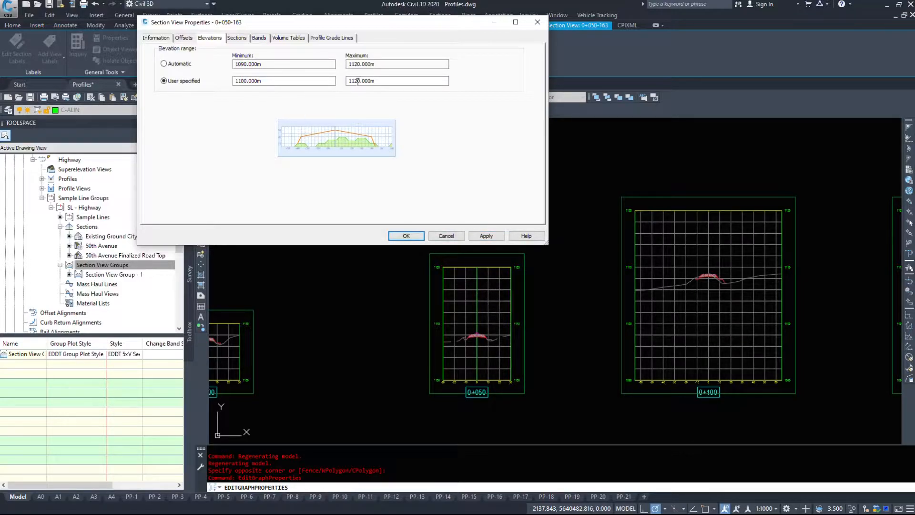
{"action": "type", "text": "111"}
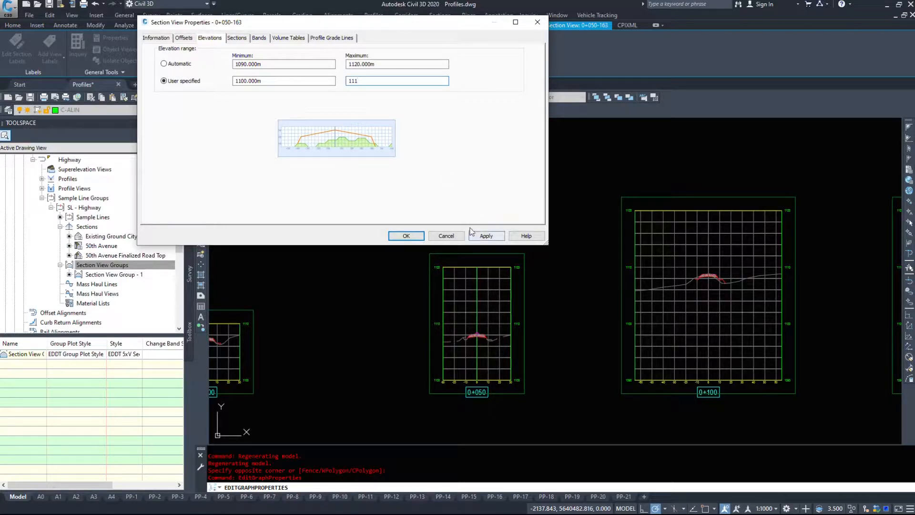
{"action": "left_click", "coordinate": [486, 235]}
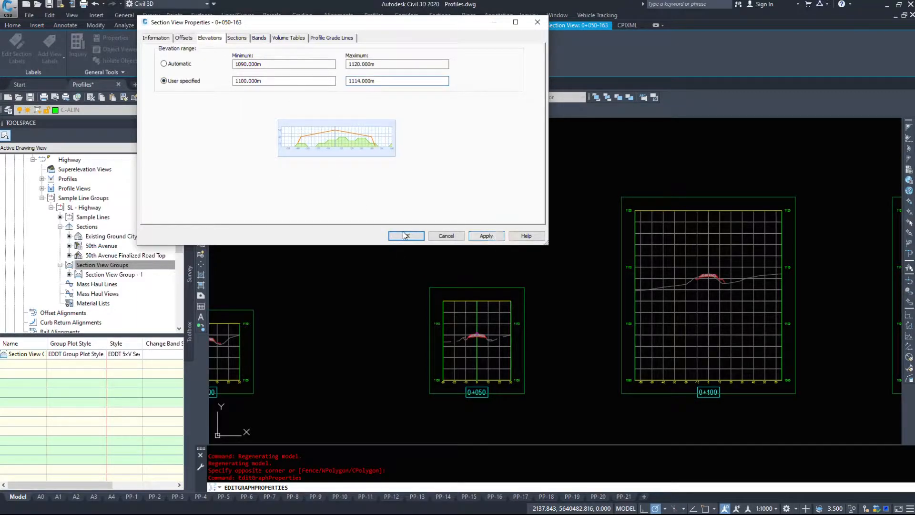
{"action": "left_click", "coordinate": [406, 235]}
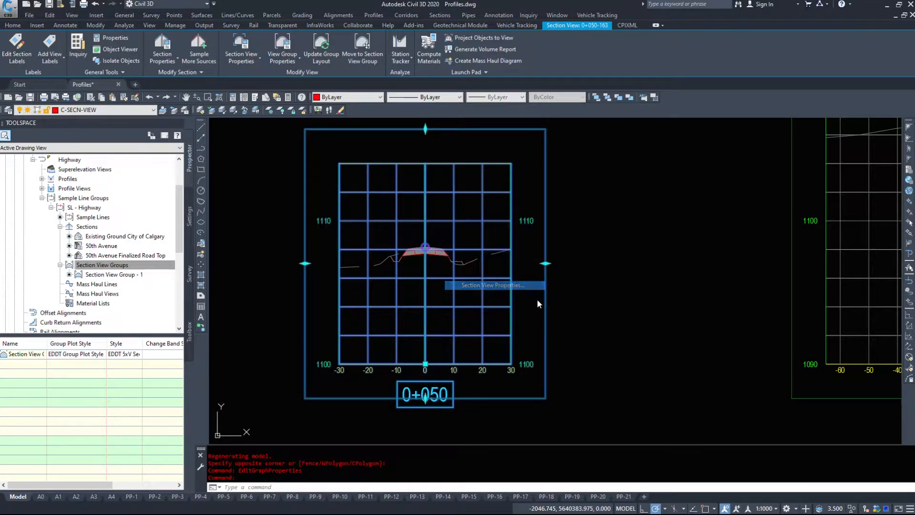
Copy the finalized road top row's current section style as an editable new style.
{"action": "left_click", "coordinate": [493, 285]}
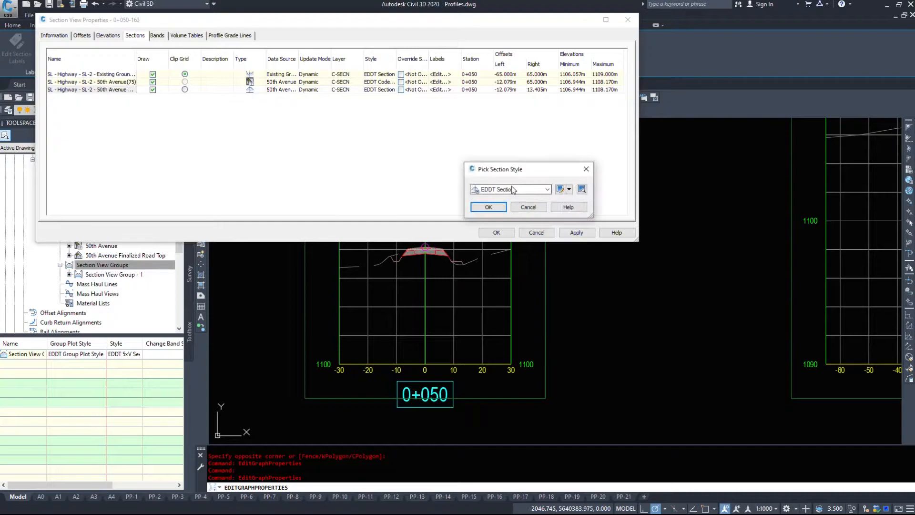
{"action": "left_click", "coordinate": [569, 188]}
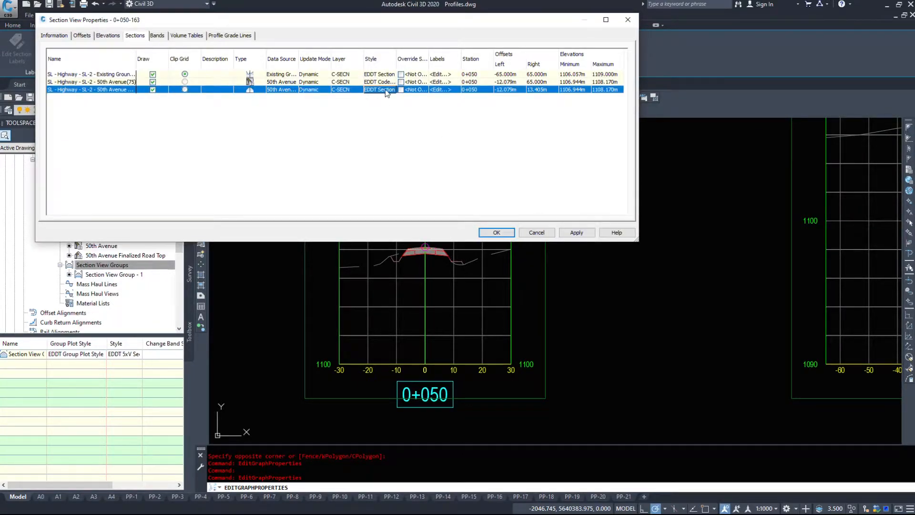
{"action": "left_click", "coordinate": [568, 189]}
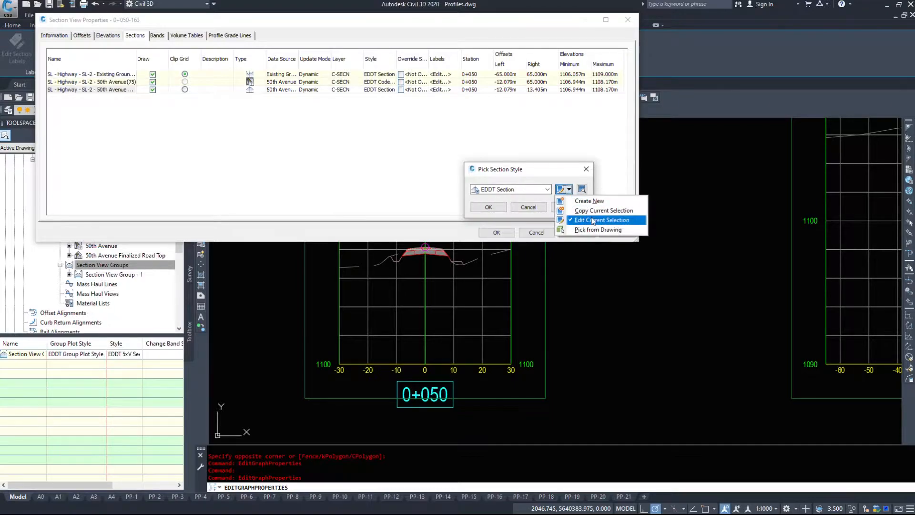
{"action": "left_click", "coordinate": [602, 219]}
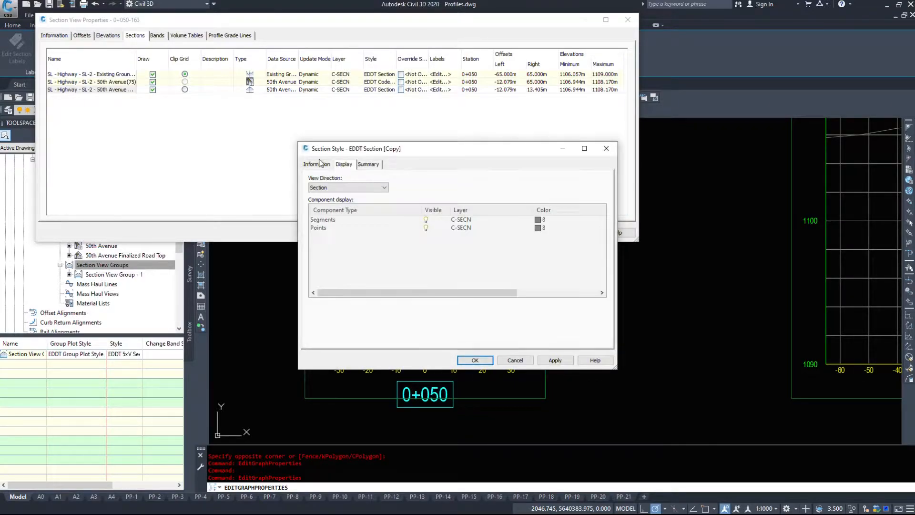
Name the copy EDDT Section Design with cyan components, assign it, and close properties.
{"action": "left_click", "coordinate": [316, 163]}
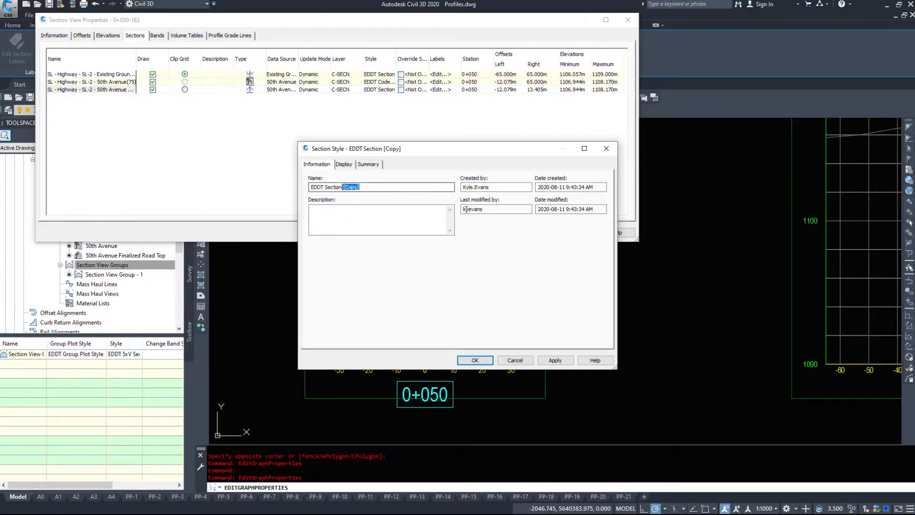
{"action": "type", "text": "Des"}
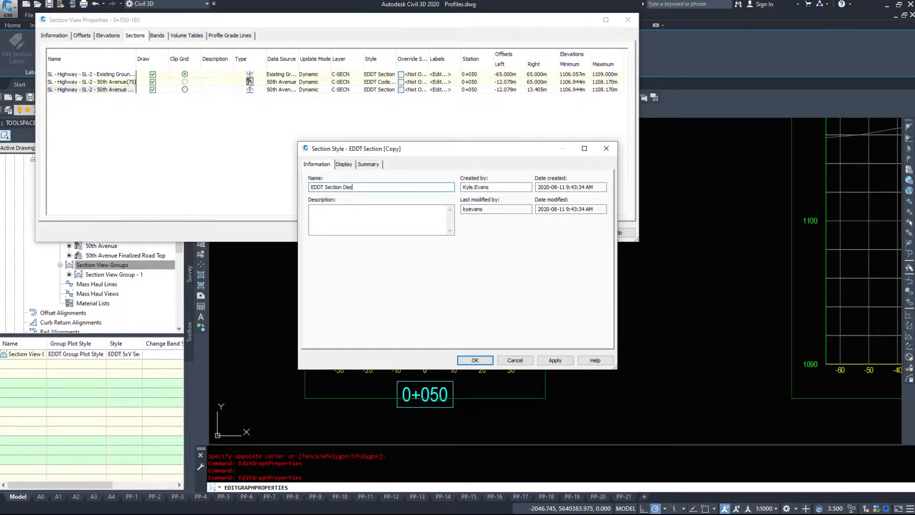
{"action": "left_click", "coordinate": [343, 164]}
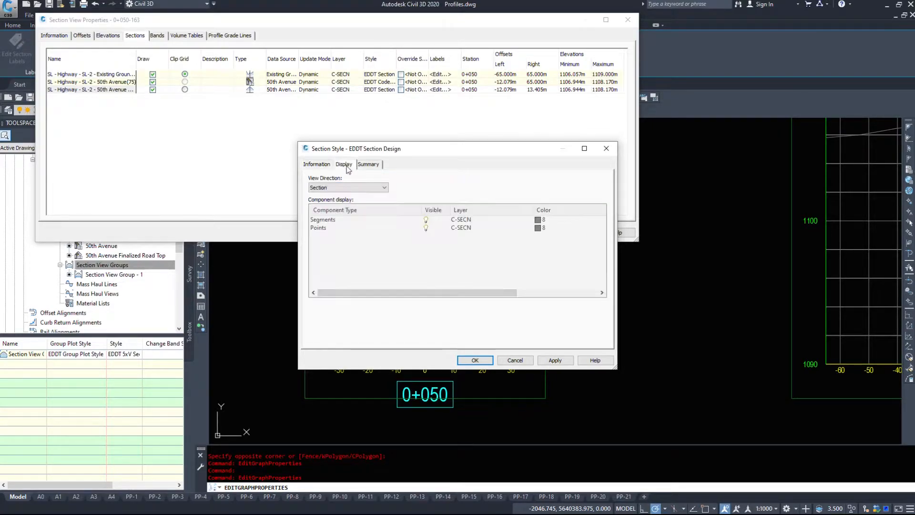
{"action": "left_click", "coordinate": [537, 219]}
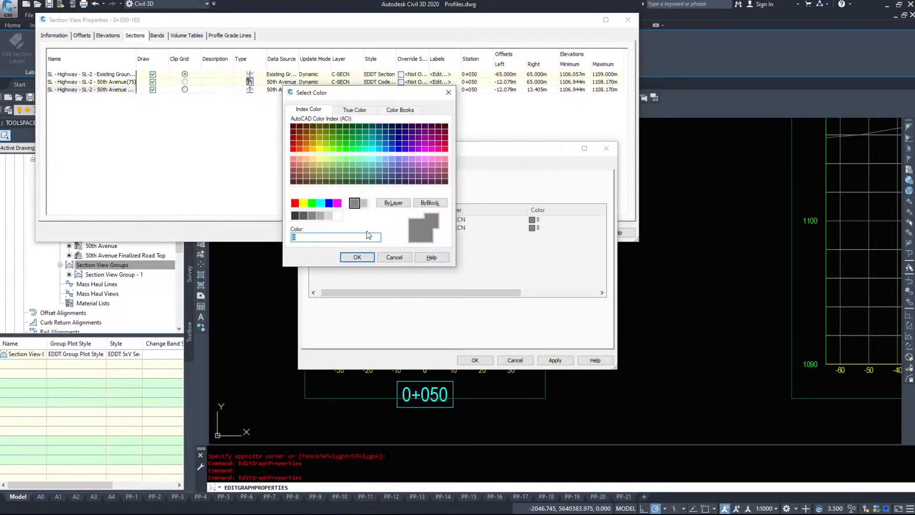
{"action": "left_click", "coordinate": [357, 257]}
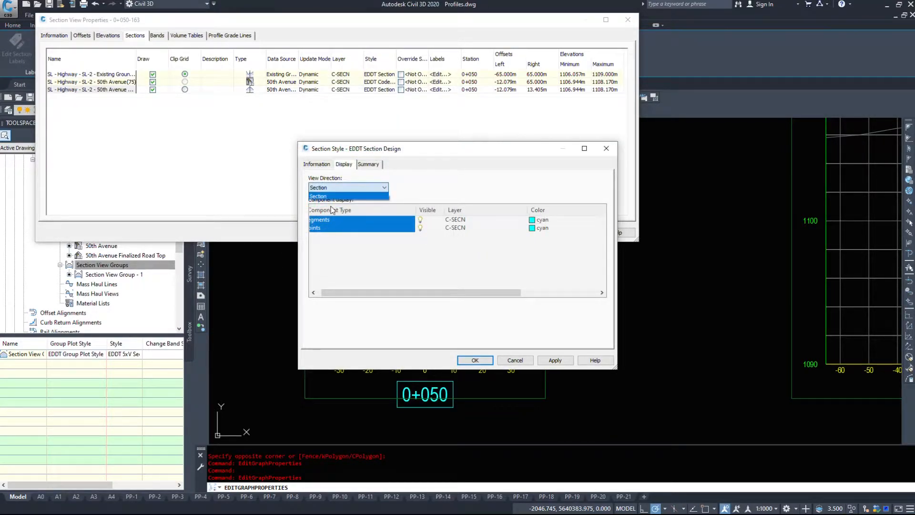
{"action": "left_click", "coordinate": [368, 164]}
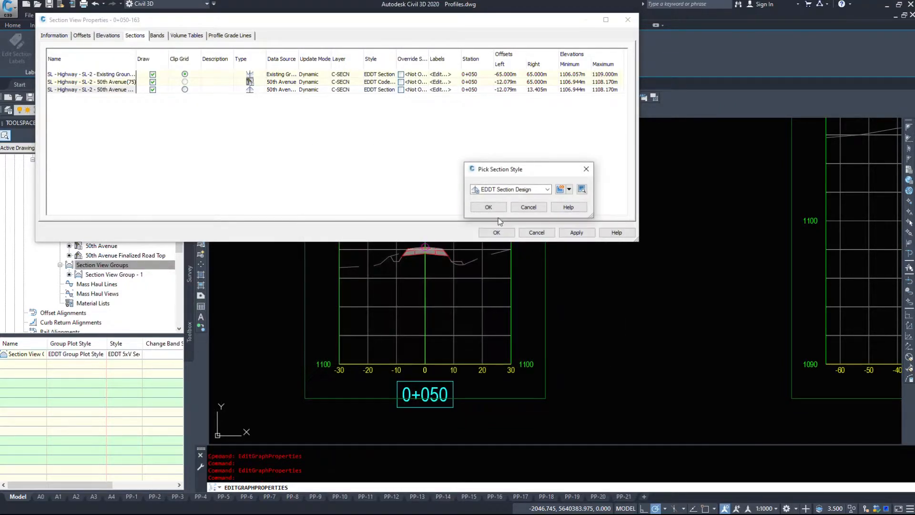
{"action": "left_click", "coordinate": [488, 207]}
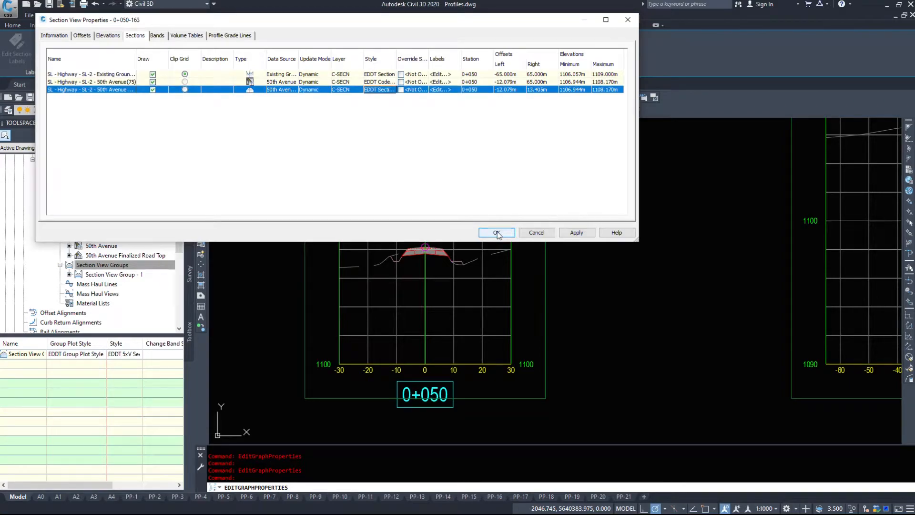
{"action": "left_click", "coordinate": [496, 233]}
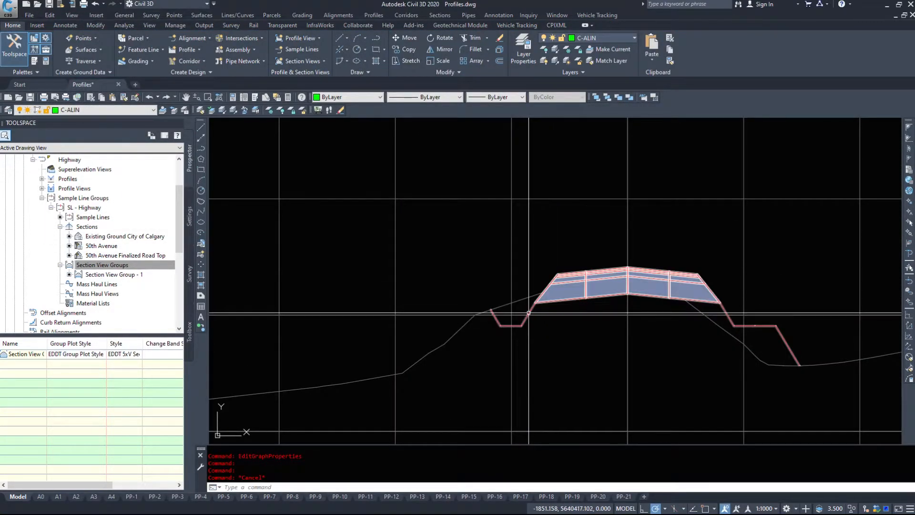
Set EDDT Section Design as the section source style in Sample More Sources.
{"action": "type", "text": "rea"}
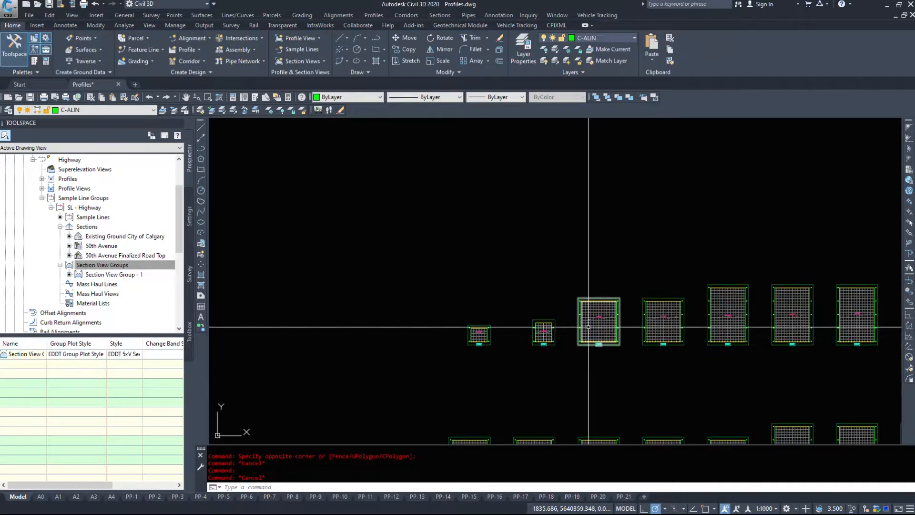
{"action": "right_click", "coordinate": [102, 264]}
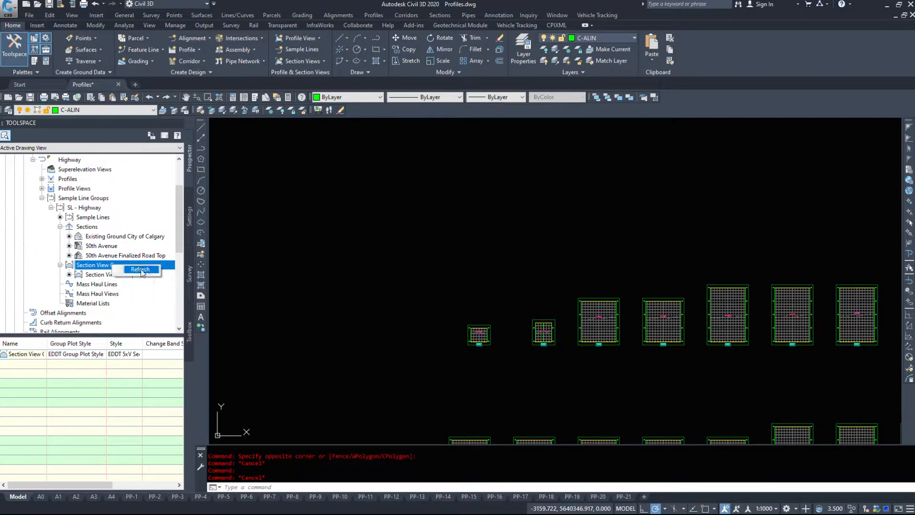
{"action": "right_click", "coordinate": [87, 227]}
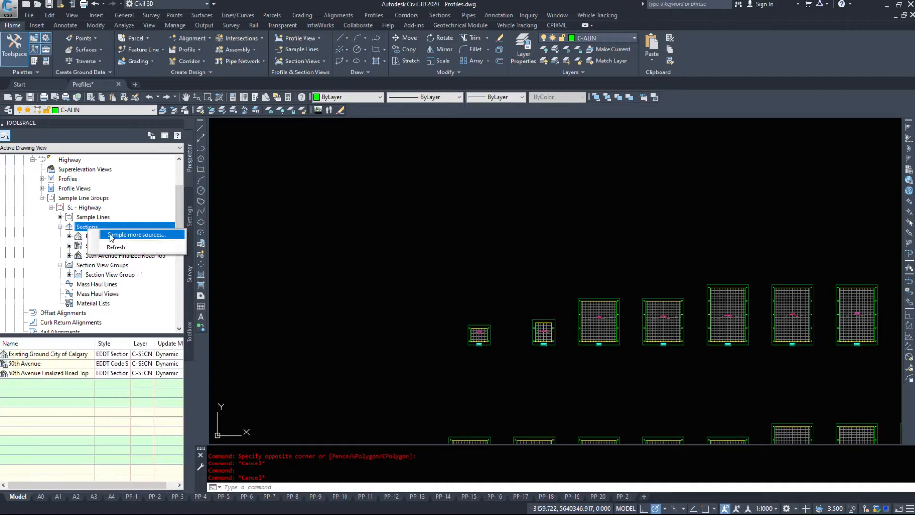
{"action": "left_click", "coordinate": [137, 235]}
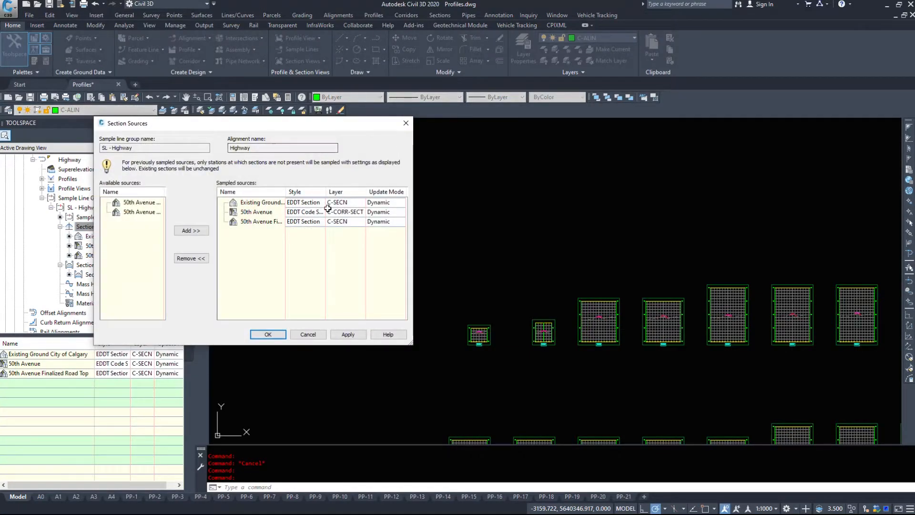
{"action": "mouse_move", "coordinate": [302, 221]}
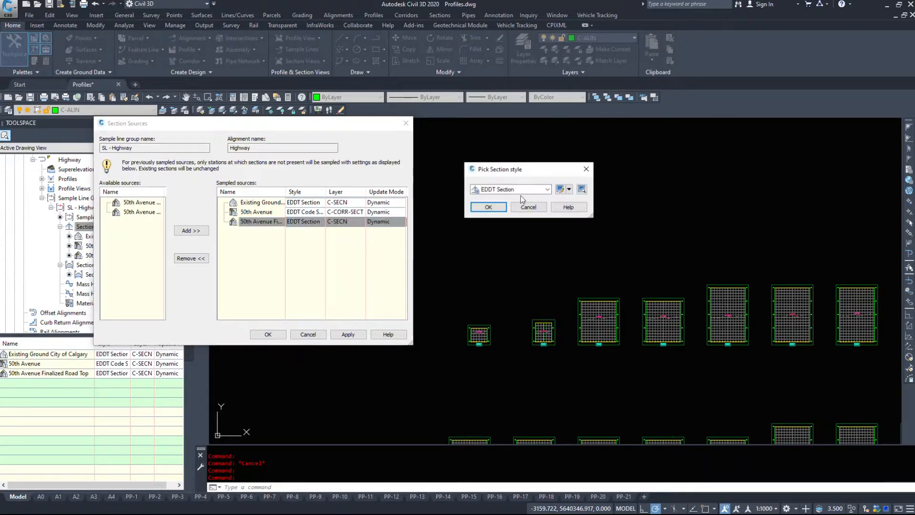
{"action": "left_click", "coordinate": [547, 189]}
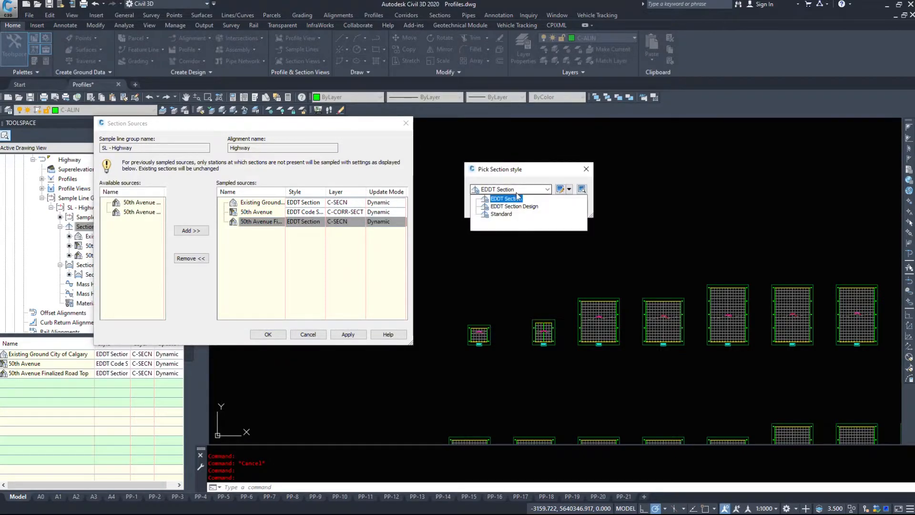
{"action": "left_click", "coordinate": [513, 205]}
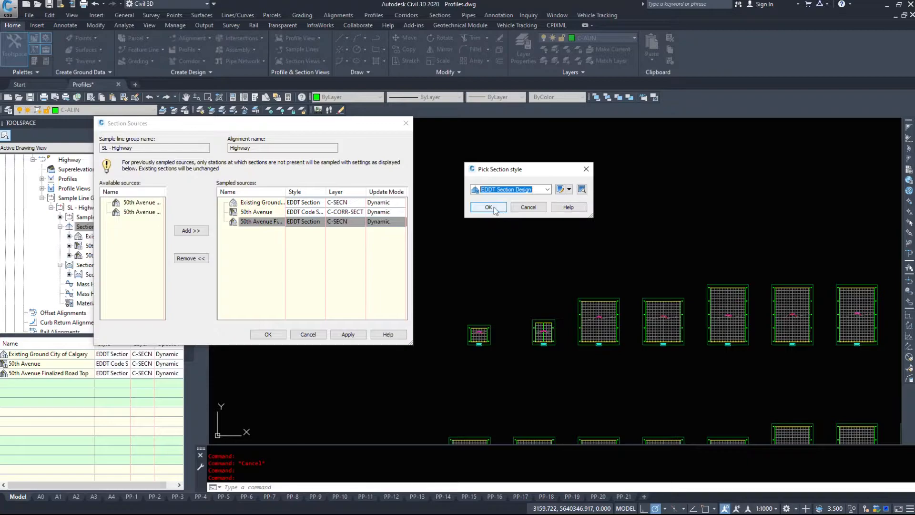
{"action": "left_click", "coordinate": [487, 207]}
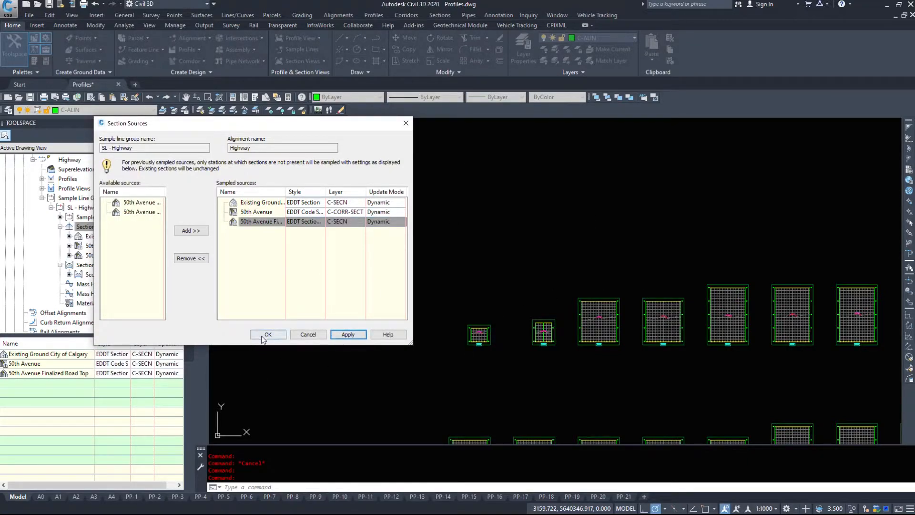
{"action": "left_click", "coordinate": [267, 334]}
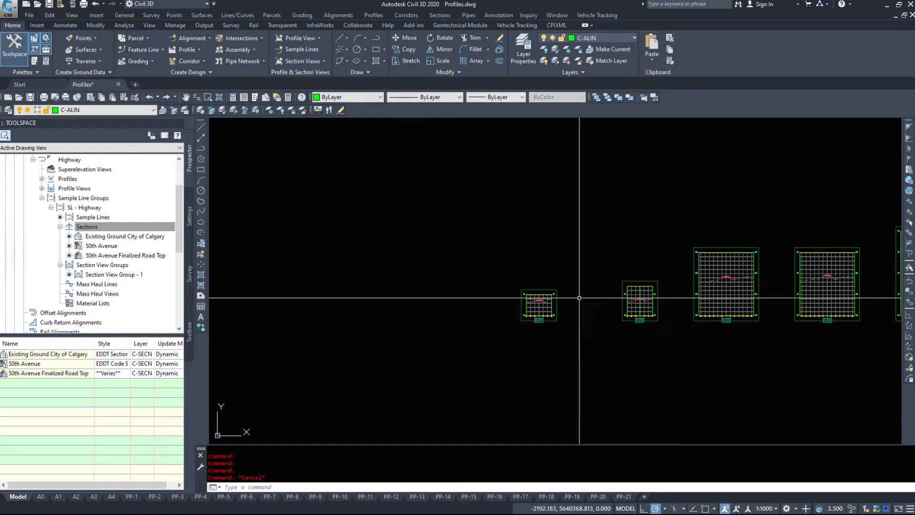
Apply EDDT Section Design to Finalized Road Top in SL - Highway group properties.
{"action": "left_click", "coordinate": [93, 217]}
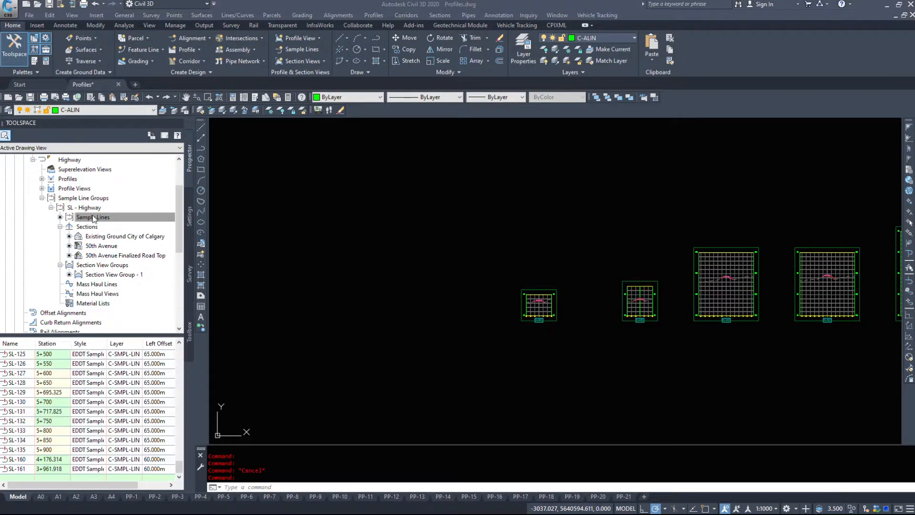
{"action": "double_click", "coordinate": [92, 216]}
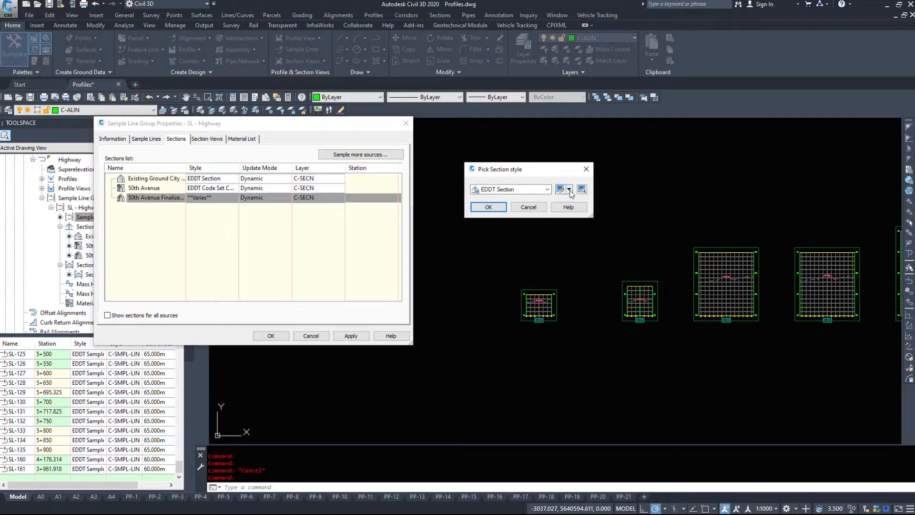
{"action": "left_click", "coordinate": [488, 207]}
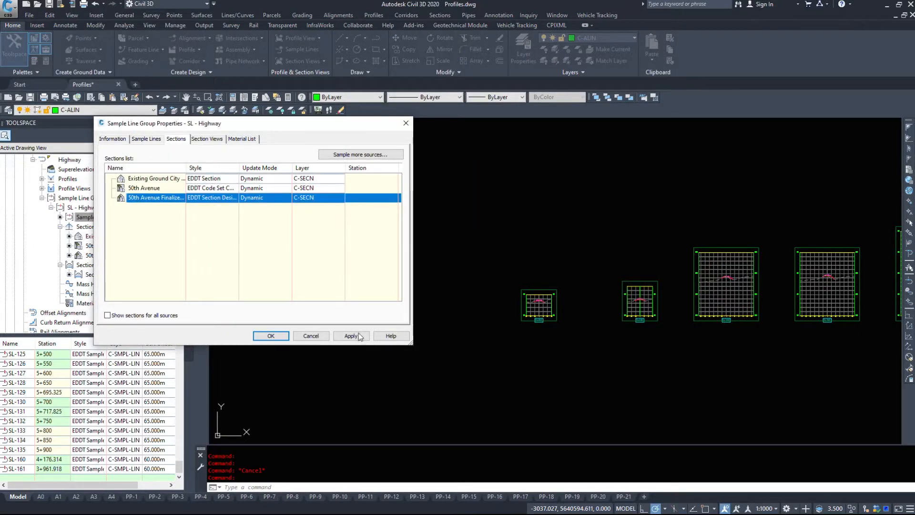
{"action": "left_click", "coordinate": [271, 336]}
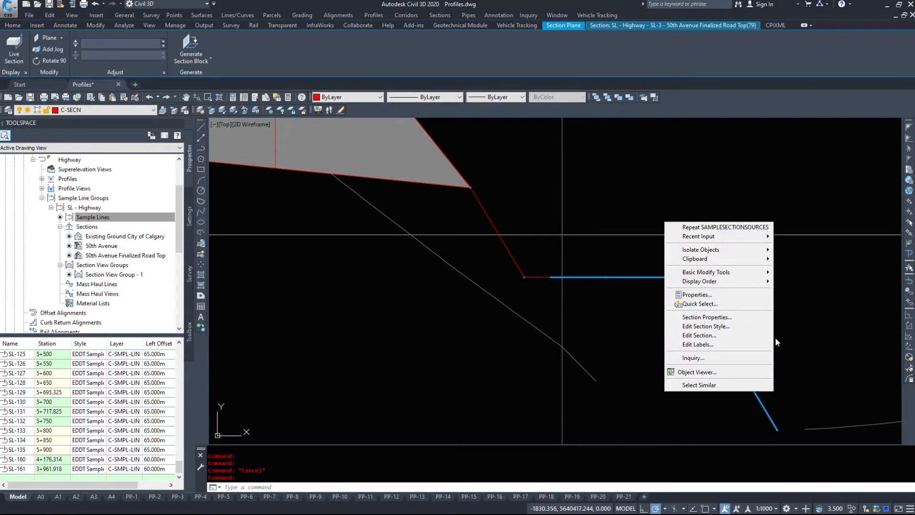
Change the EDDT Section Design component linetype from DASHED to Continuous and save.
{"action": "left_click", "coordinate": [706, 326]}
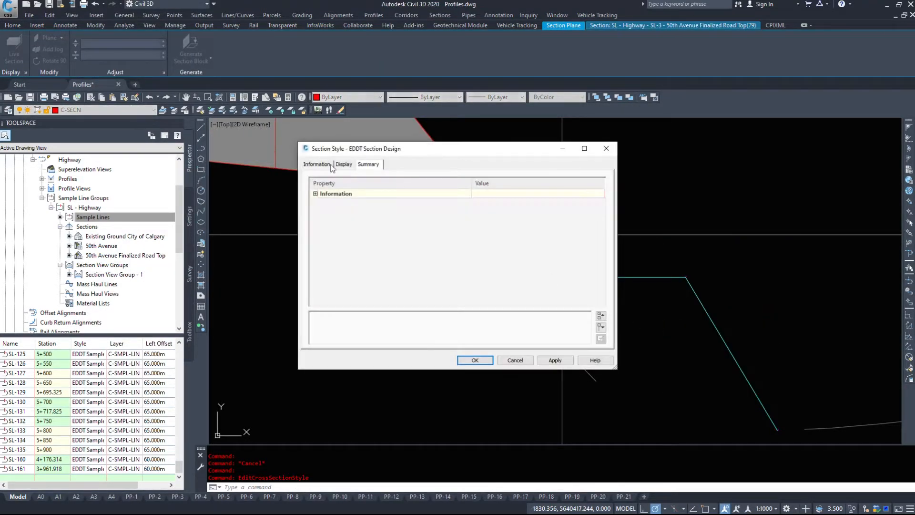
{"action": "left_click", "coordinate": [344, 164]}
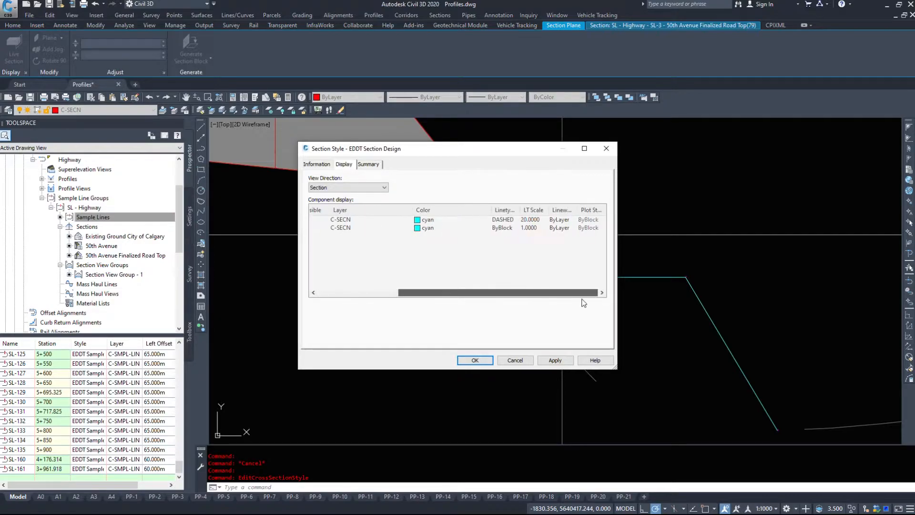
{"action": "left_click", "coordinate": [503, 219]}
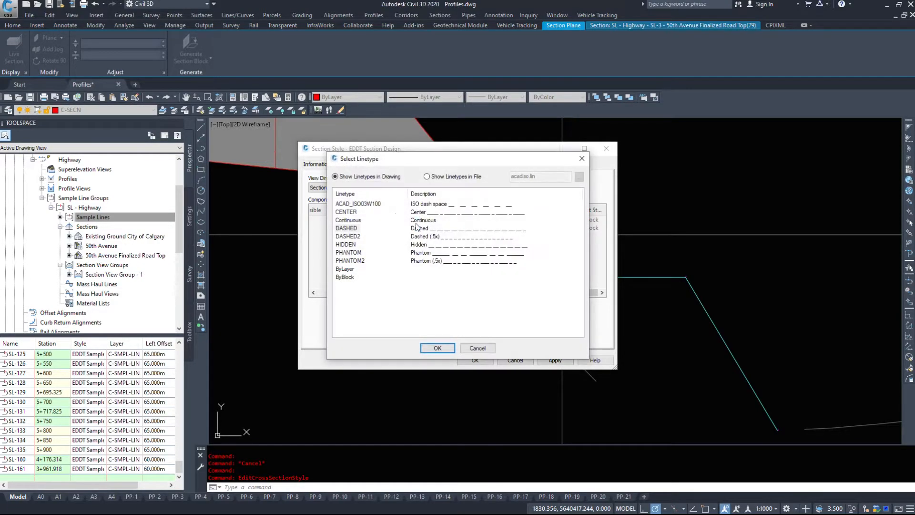
{"action": "left_click", "coordinate": [438, 348]}
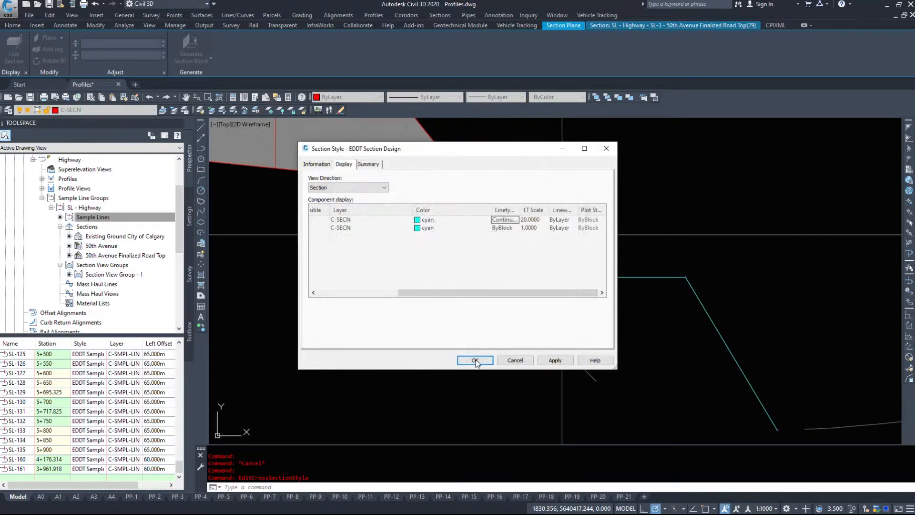
{"action": "left_click", "coordinate": [474, 360]}
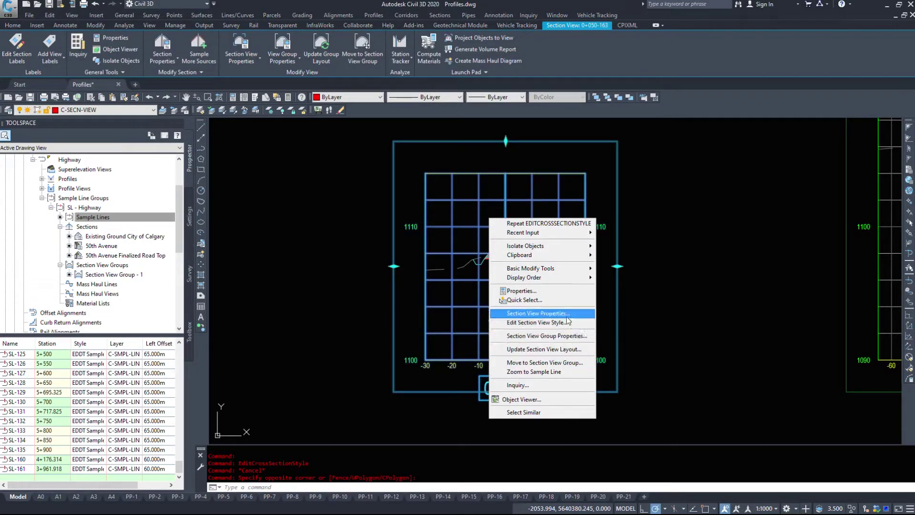
Review EDDT 5xV style information, vertical exaggeration and view direction, toggling right to left.
{"action": "left_click", "coordinate": [536, 313]}
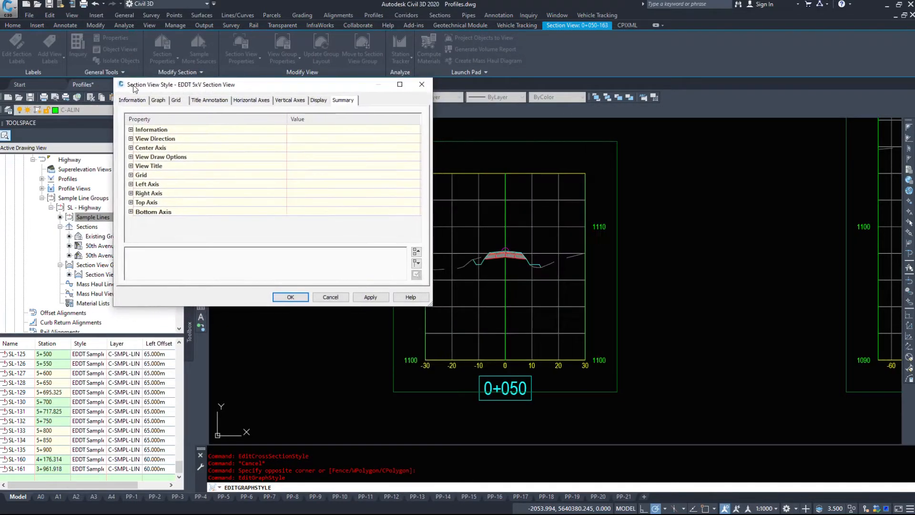
{"action": "left_click", "coordinate": [132, 100]}
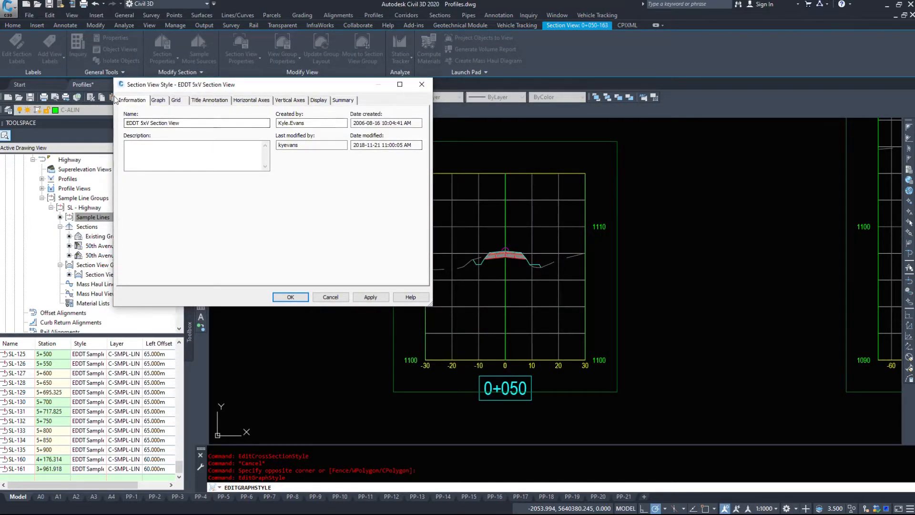
{"action": "left_click", "coordinate": [157, 100]}
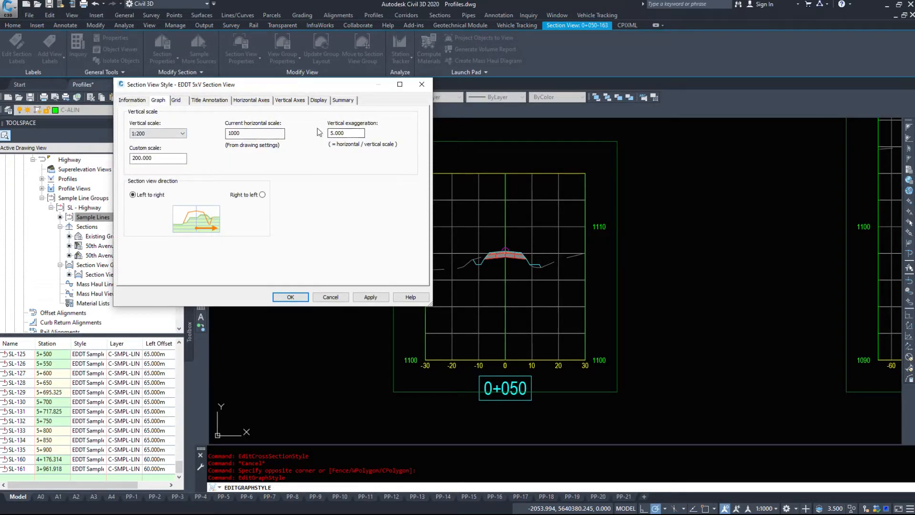
{"action": "left_click", "coordinate": [345, 133]}
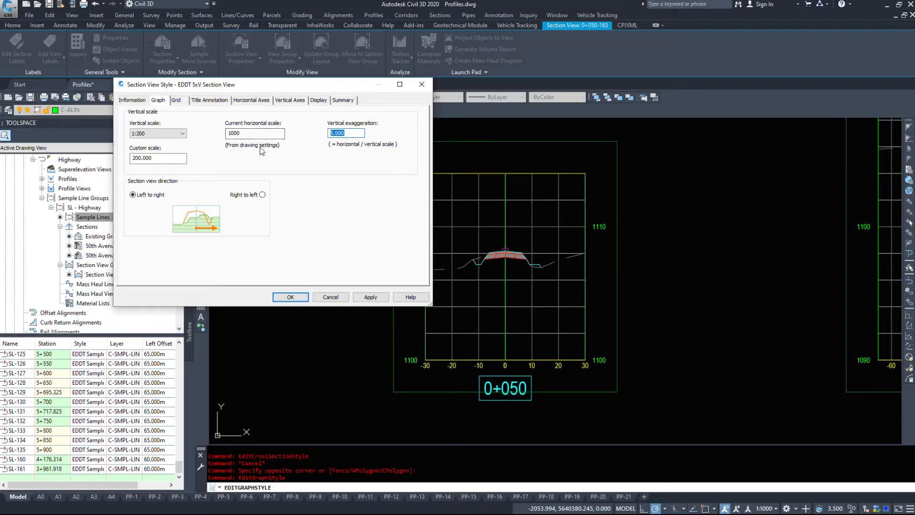
{"action": "left_click", "coordinate": [262, 194]}
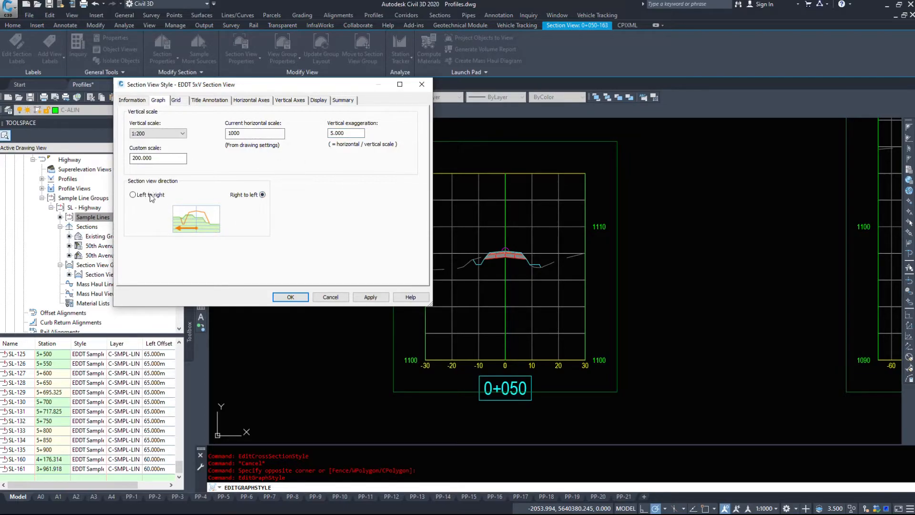
{"action": "left_click", "coordinate": [176, 100]}
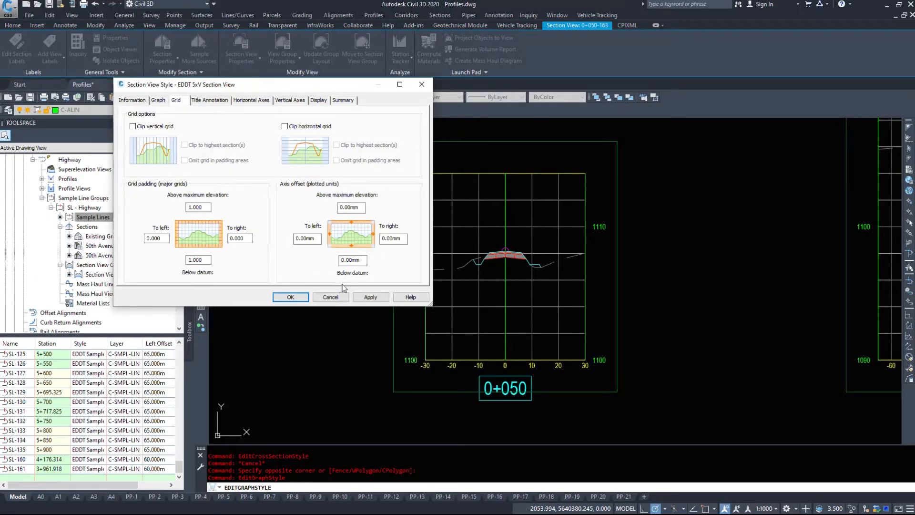
{"action": "mouse_move", "coordinate": [133, 296]}
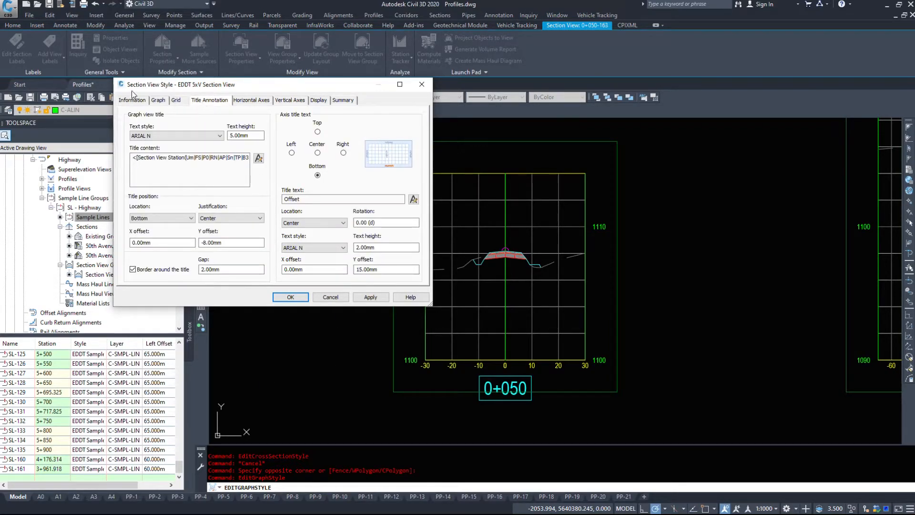
Browse horizontal, left/right/center vertical axis and Display settings, then accept the style.
{"action": "left_click", "coordinate": [251, 100]}
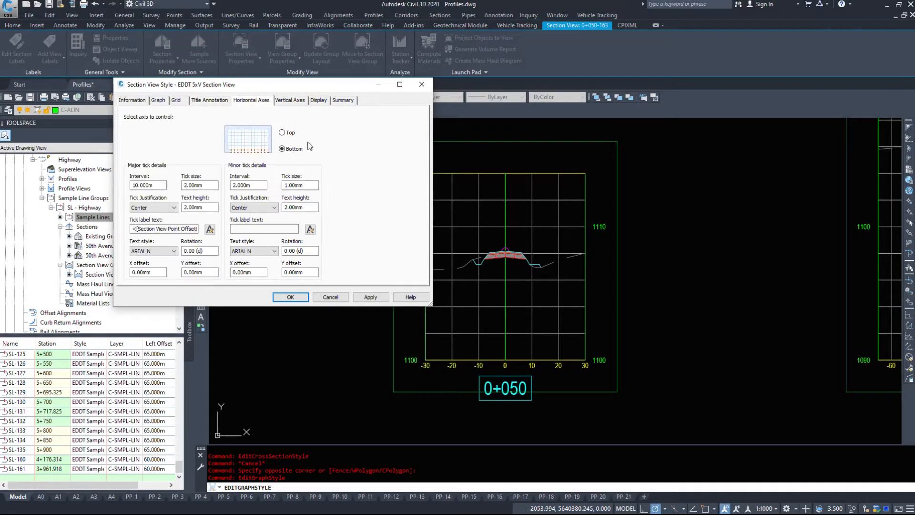
{"action": "left_click", "coordinate": [290, 100]}
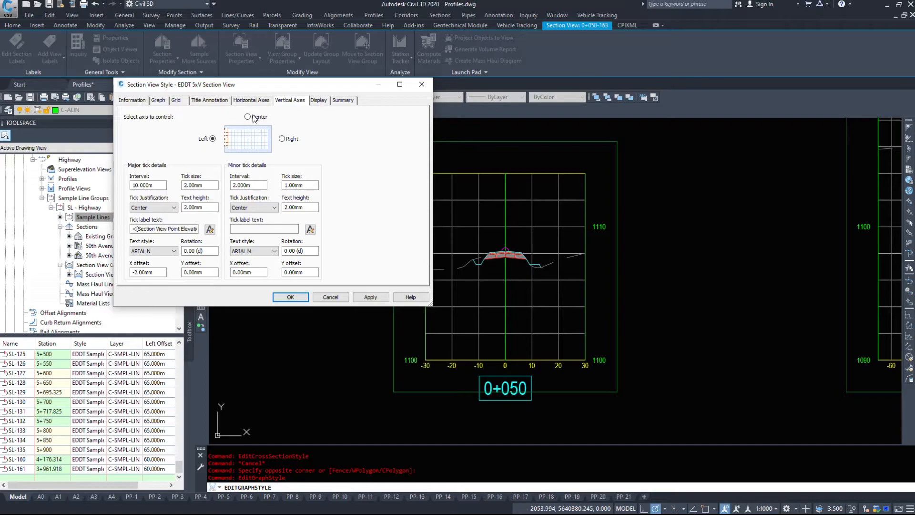
{"action": "left_click", "coordinate": [281, 138]}
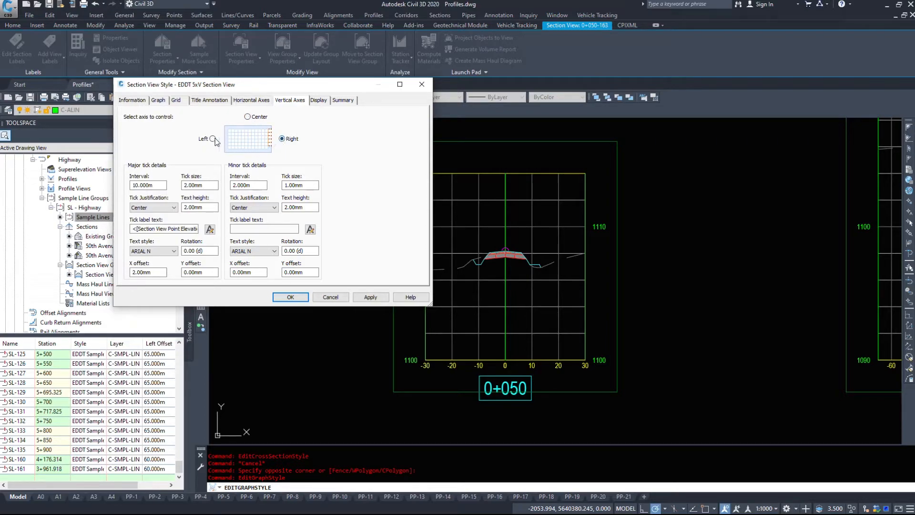
{"action": "left_click", "coordinate": [247, 116]}
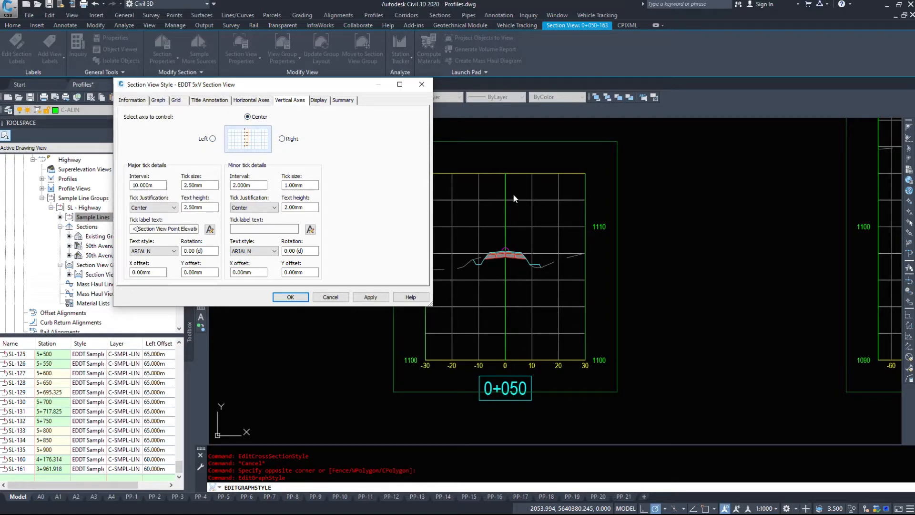
{"action": "left_click", "coordinate": [251, 100]}
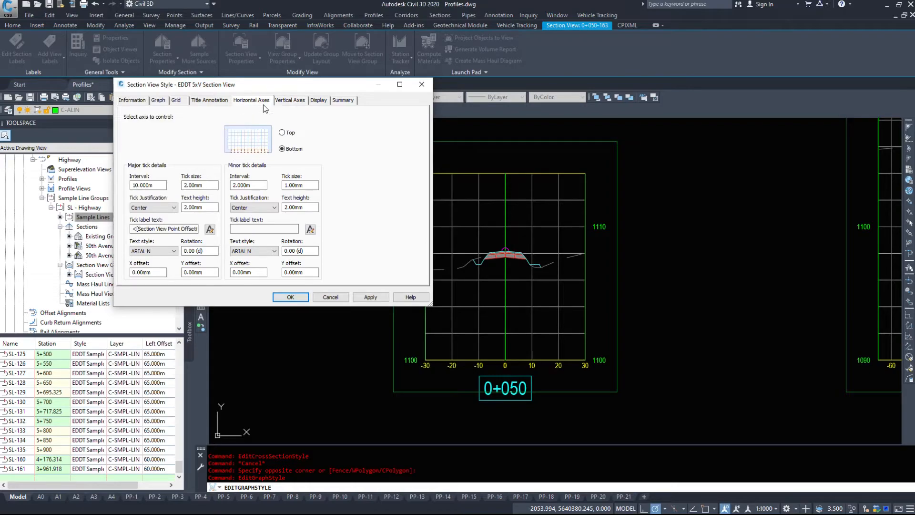
{"action": "left_click", "coordinate": [319, 100]}
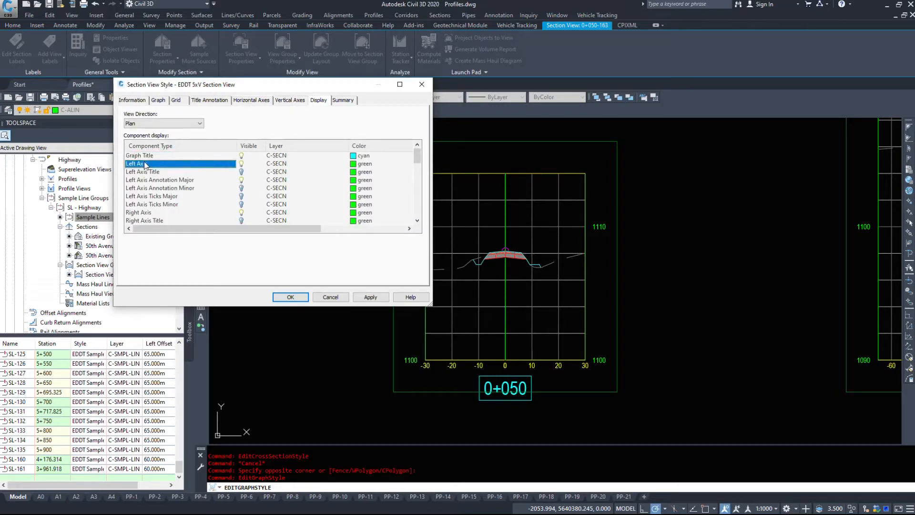
{"action": "scroll", "scroll_direction": "down", "scroll_amount": 3}
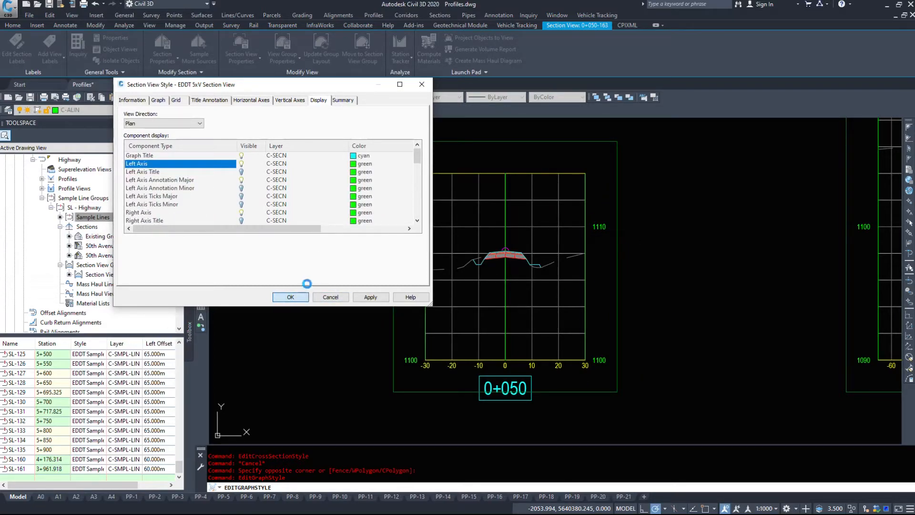
{"action": "left_click", "coordinate": [290, 296]}
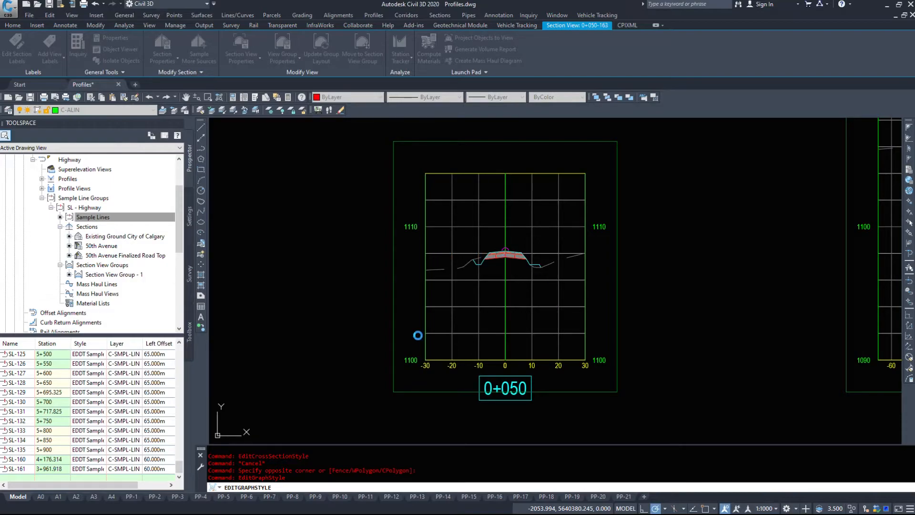
Clear the selection, update the section view group layout, and zoom to a sample line.
{"action": "left_click", "coordinate": [13, 26]}
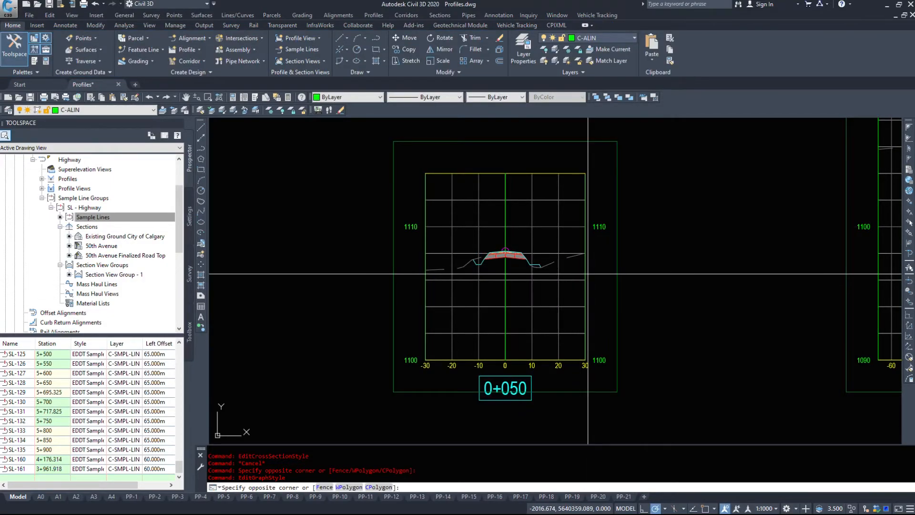
{"action": "right_click", "coordinate": [504, 252]}
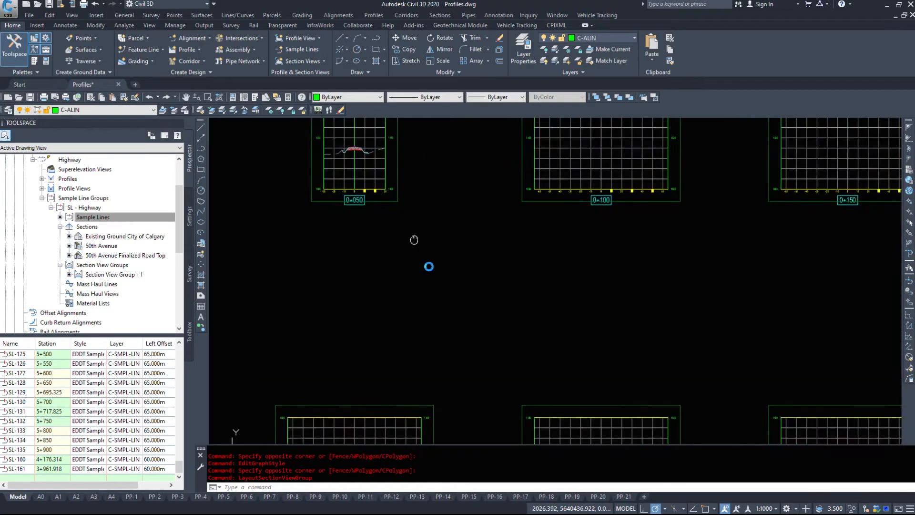
{"action": "right_click", "coordinate": [412, 267]}
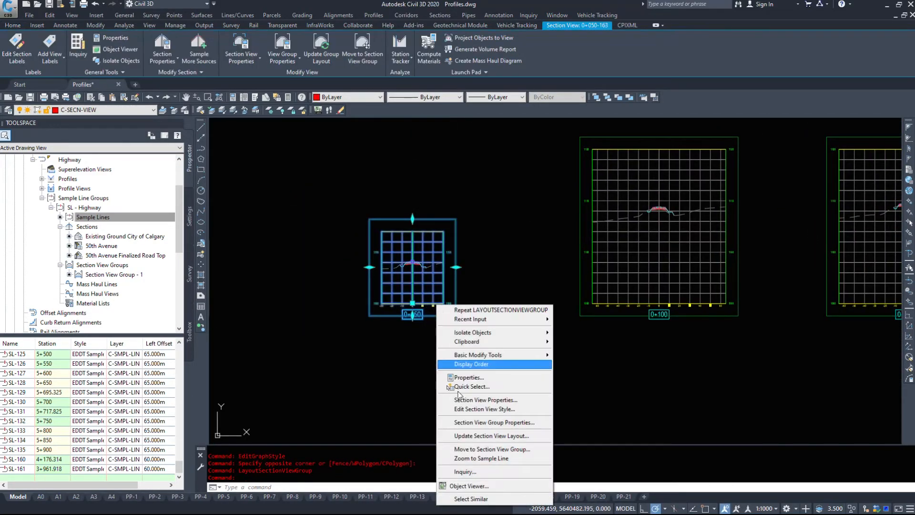
{"action": "mouse_move", "coordinate": [490, 458]}
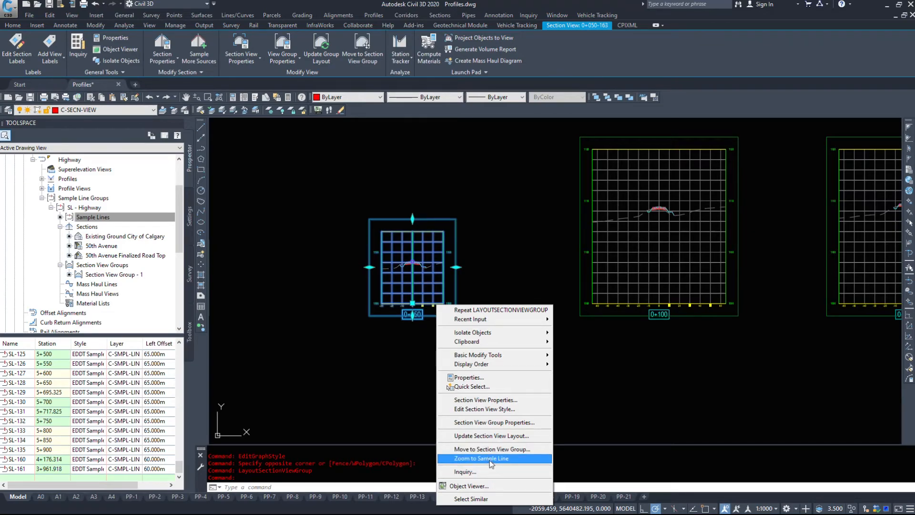
{"action": "left_click", "coordinate": [481, 458]}
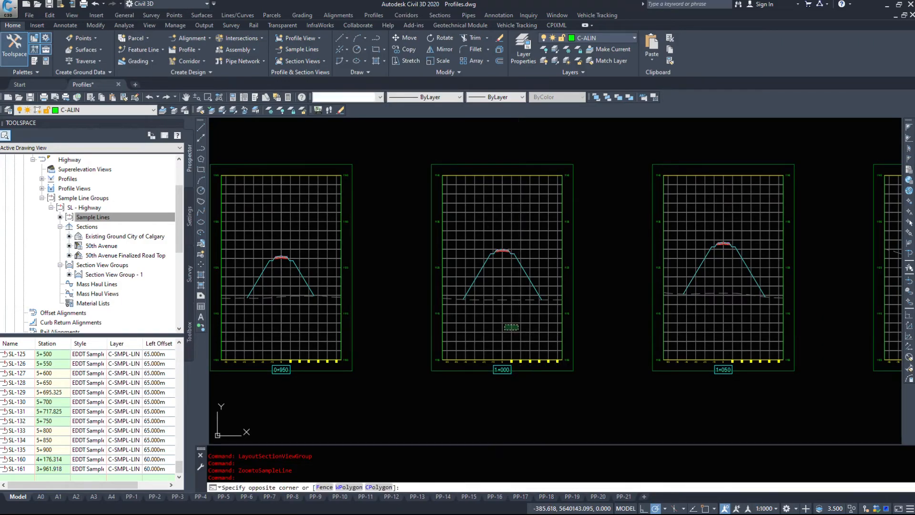
Move the 1+000 section view into the group's row and pick it there.
{"action": "right_click", "coordinate": [502, 268]}
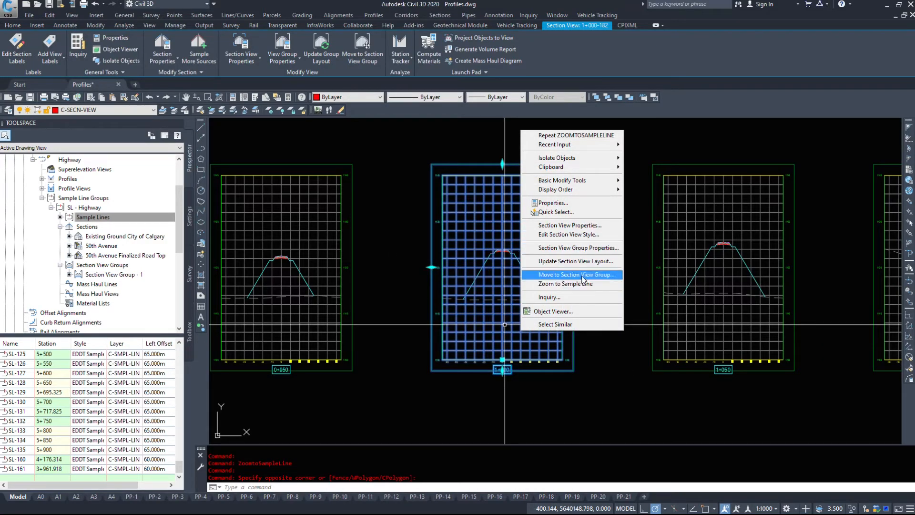
{"action": "left_click", "coordinate": [565, 283]}
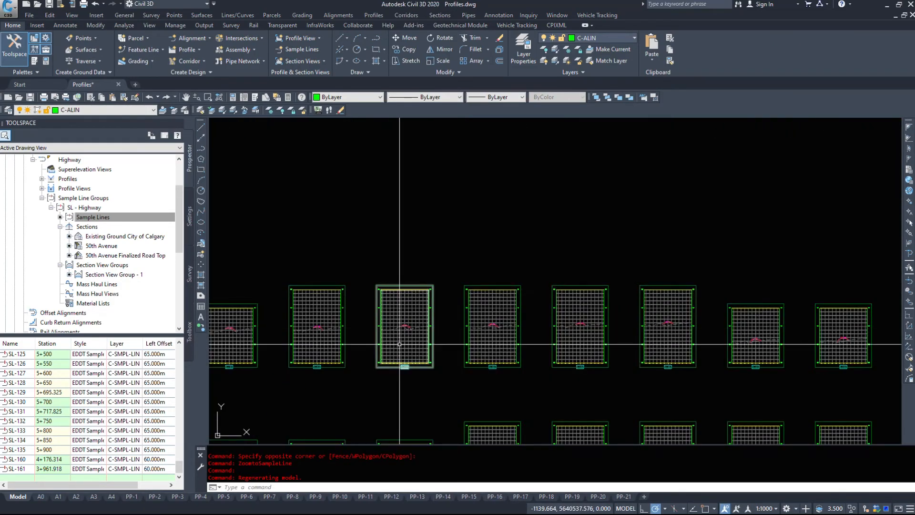
{"action": "left_click", "coordinate": [404, 326]}
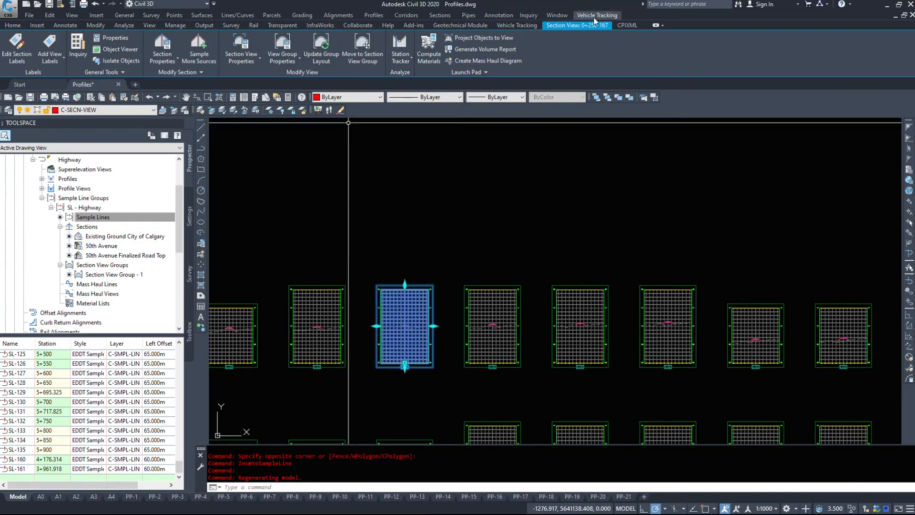